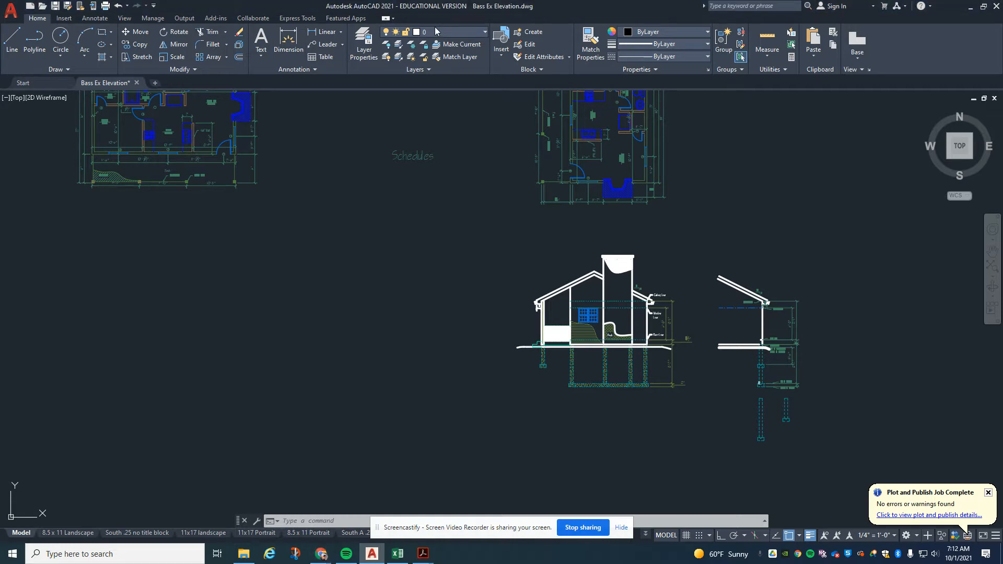
Set Construction as the current layer in the Bass Ex Elevation drawing
left_click(484, 32)
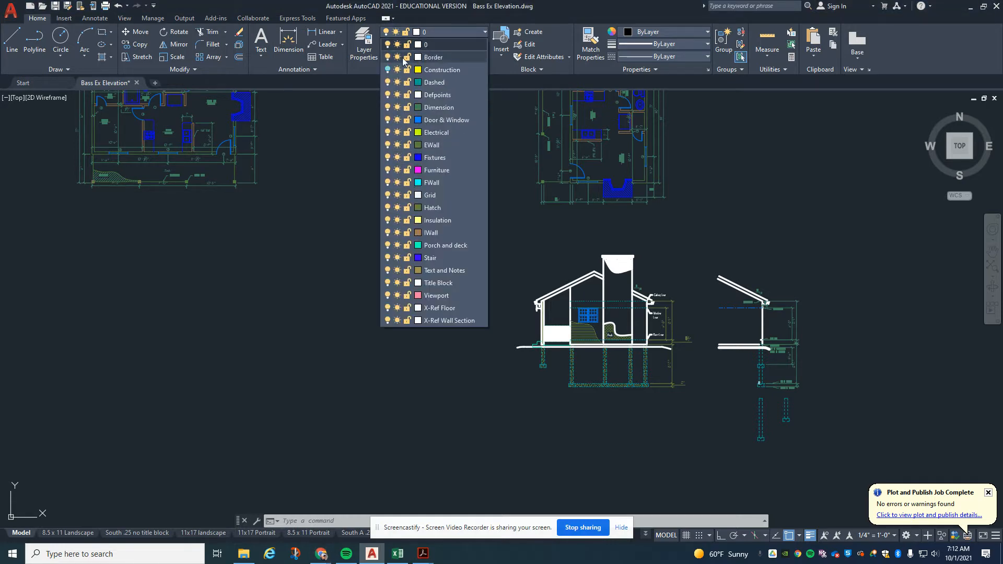
left_click(387, 70)
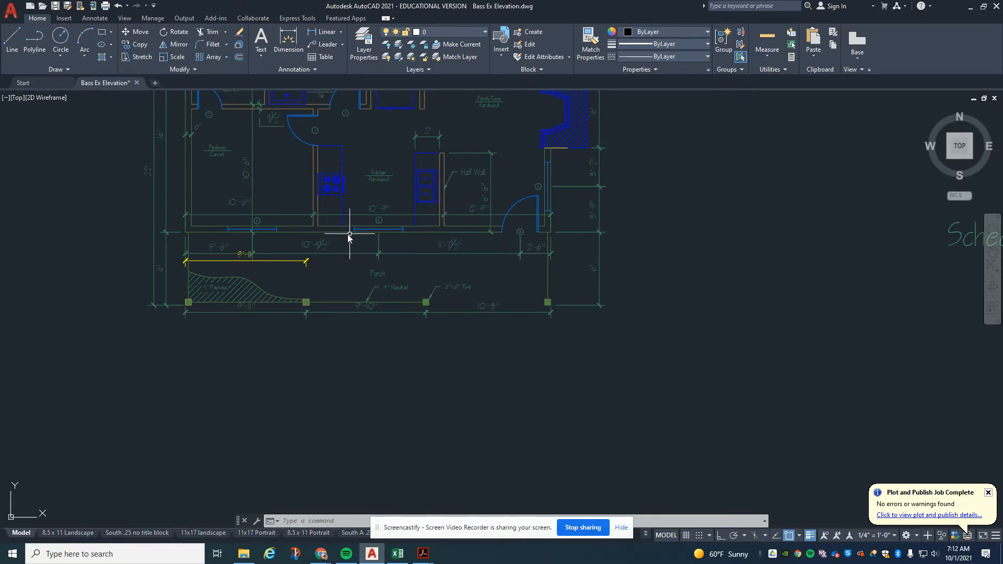
mouse_move(282, 230)
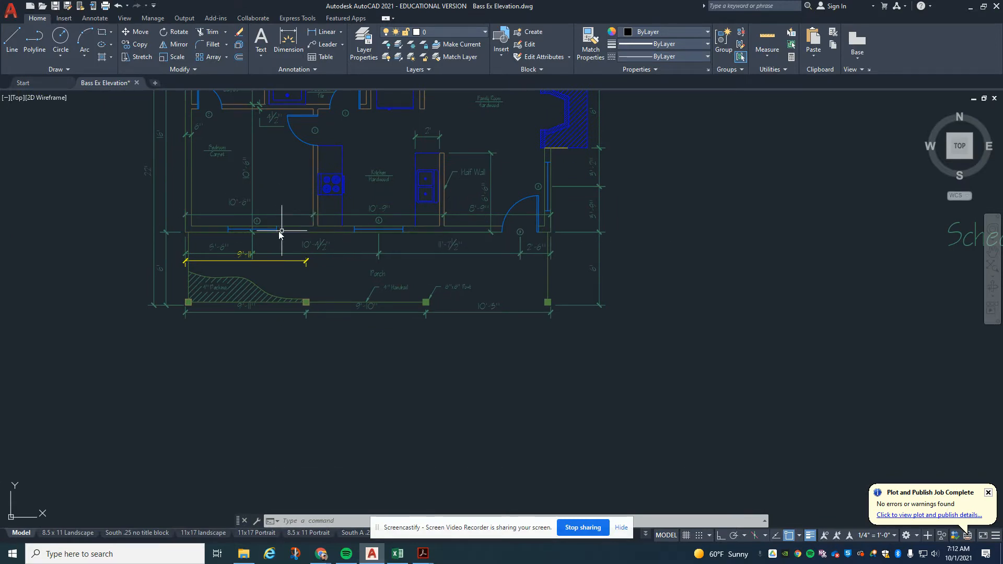
mouse_move(439, 33)
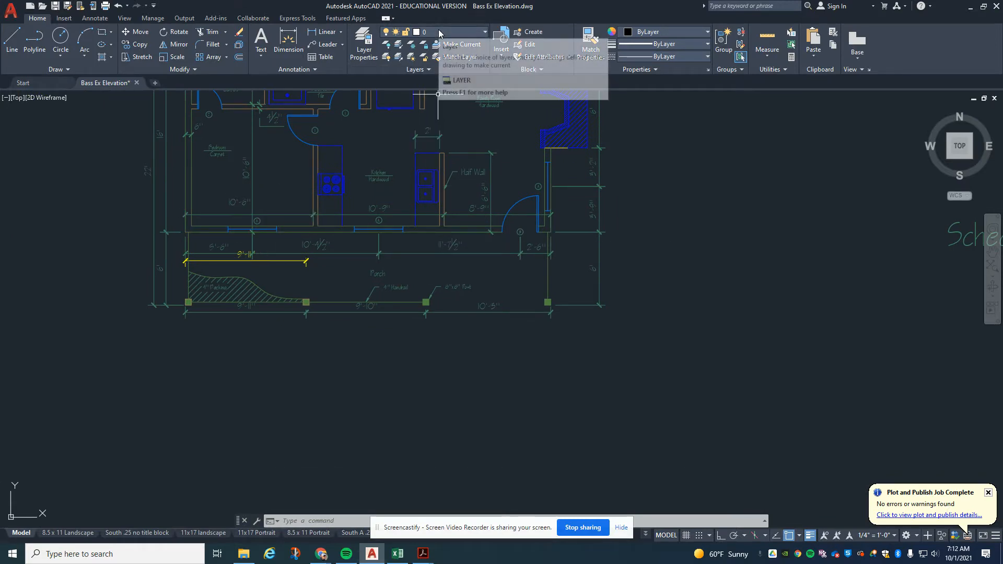
left_click(454, 32)
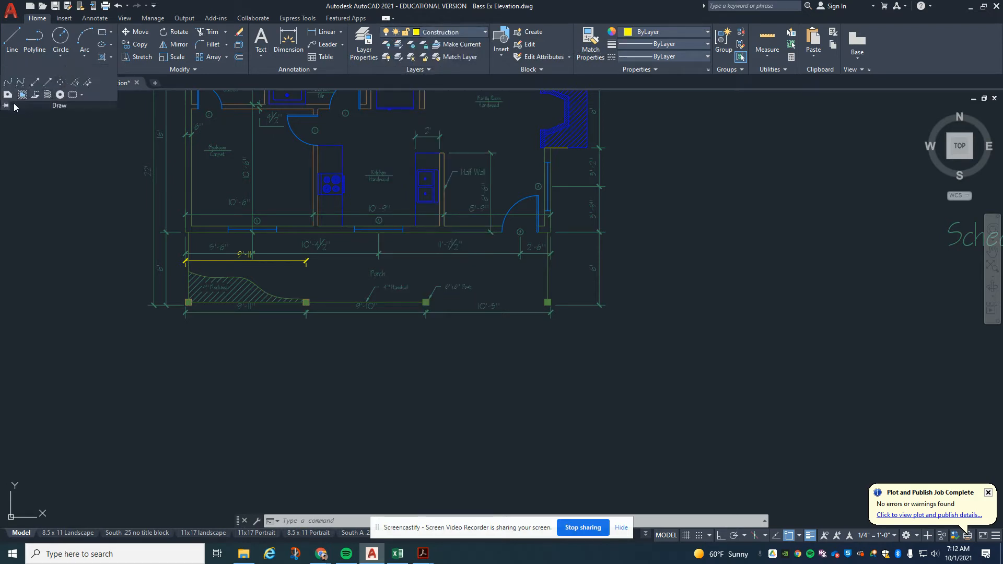
mouse_move(38, 82)
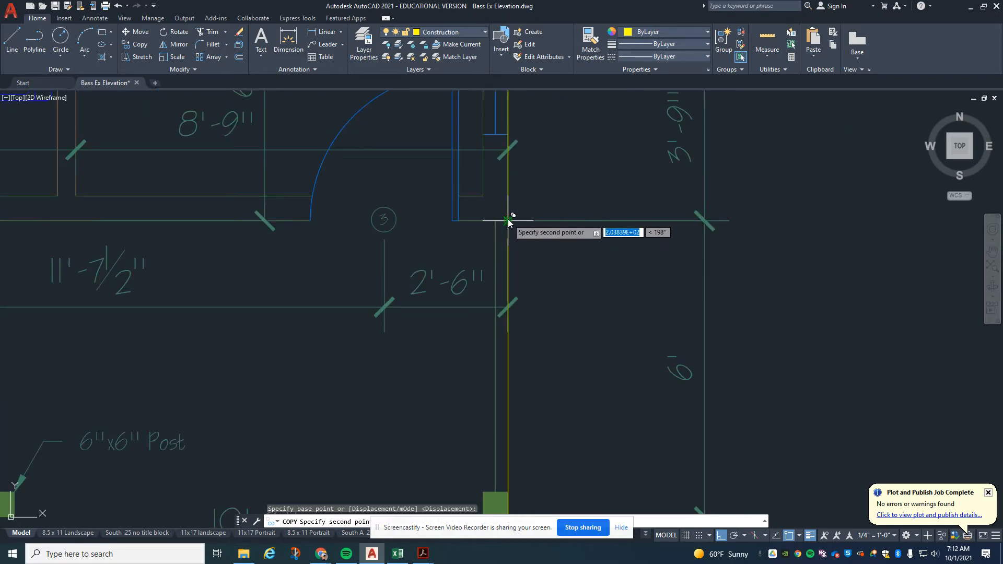
mouse_move(465, 229)
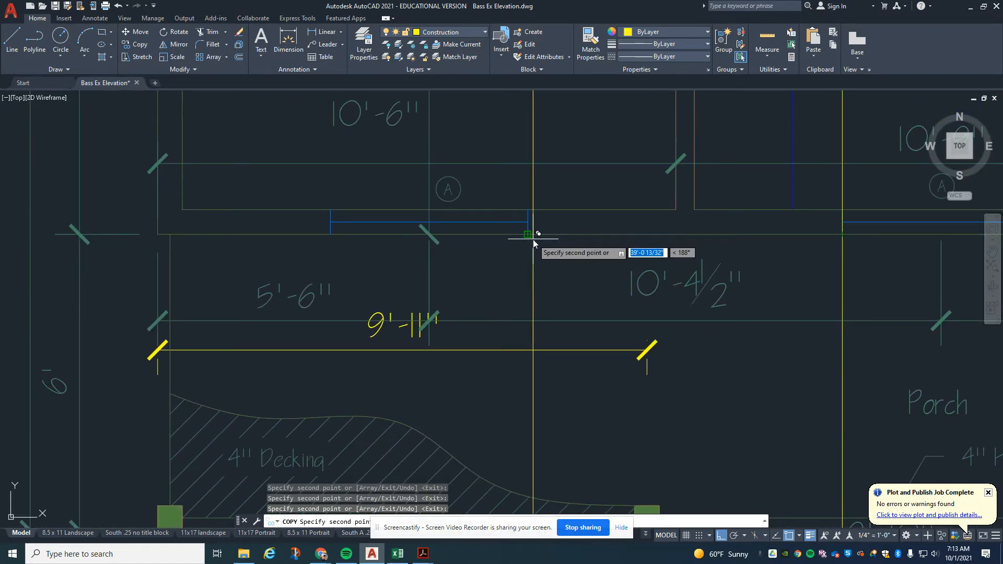
mouse_move(286, 265)
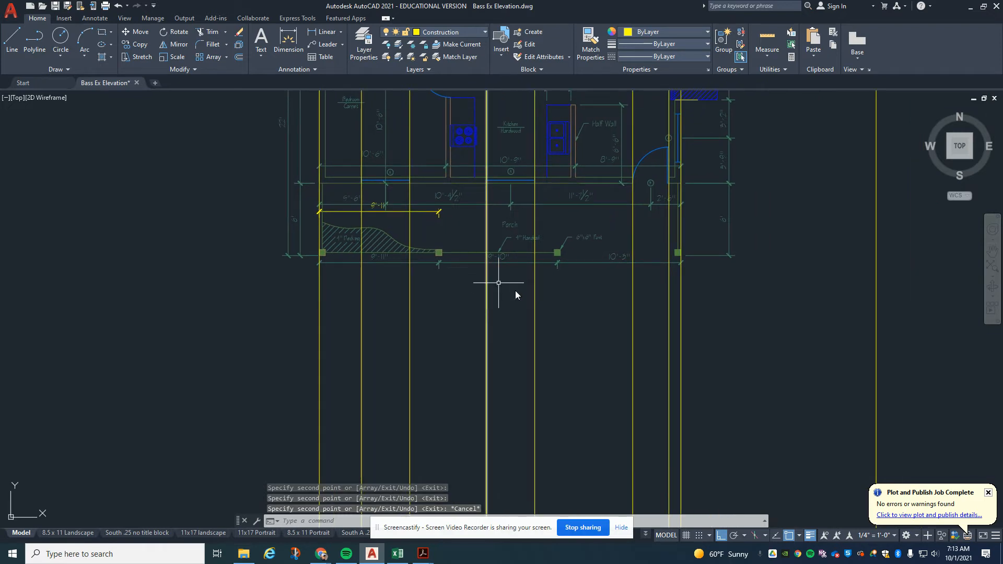
mouse_move(732, 318)
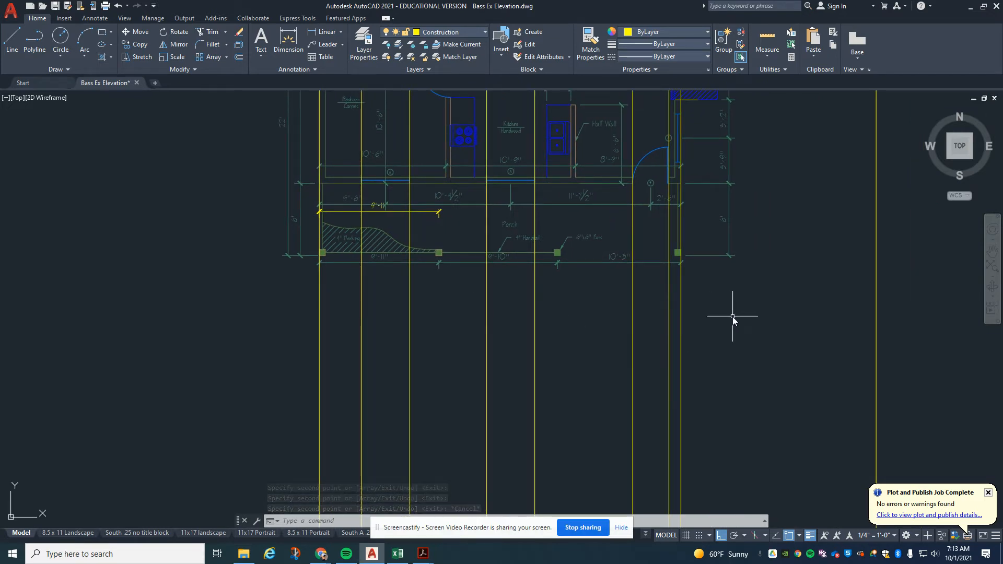
mouse_move(589, 319)
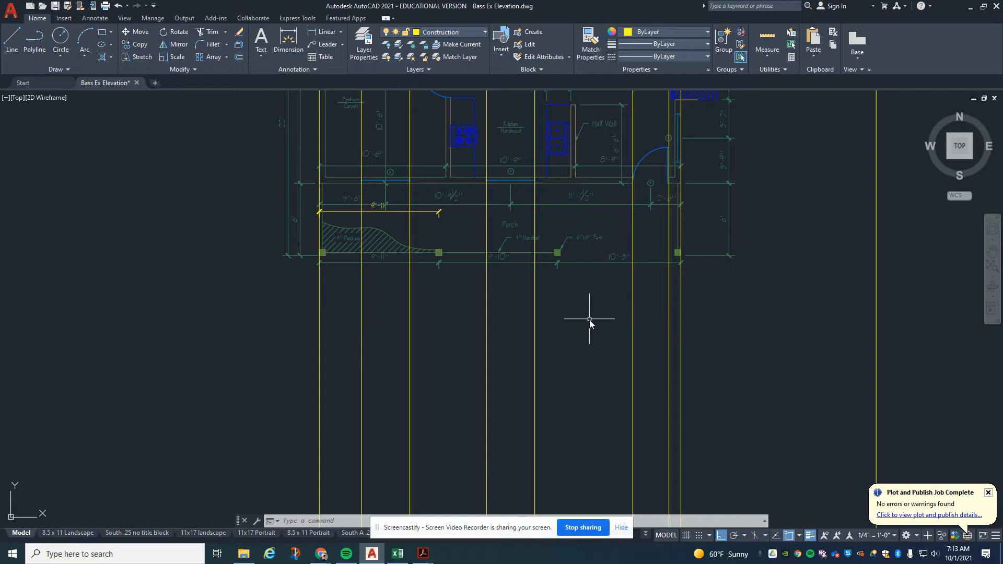
mouse_move(673, 306)
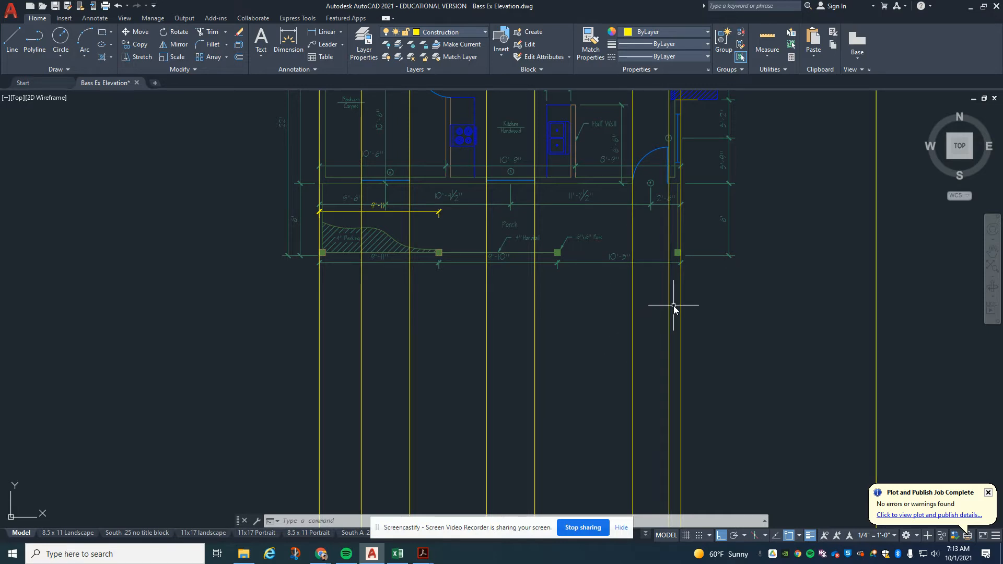
Window-select the window and door edge construction lines and assign them to Door & Window
left_click(366, 305)
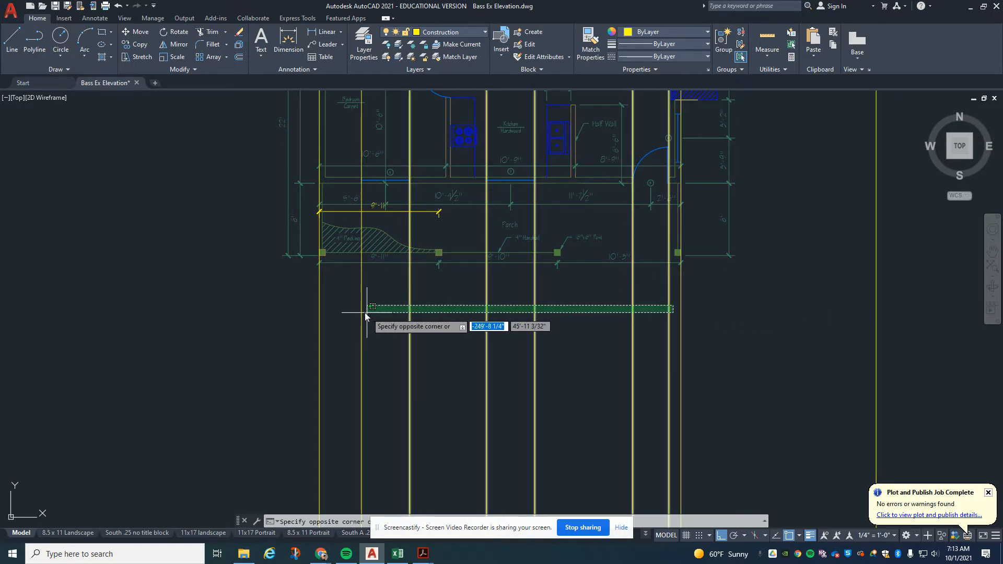
left_click(517, 289)
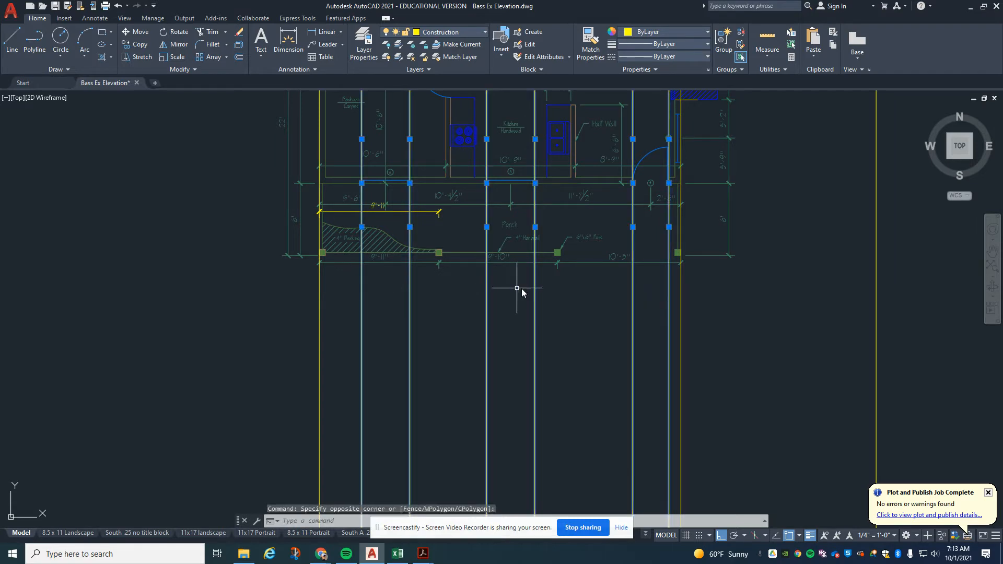
left_click(484, 31)
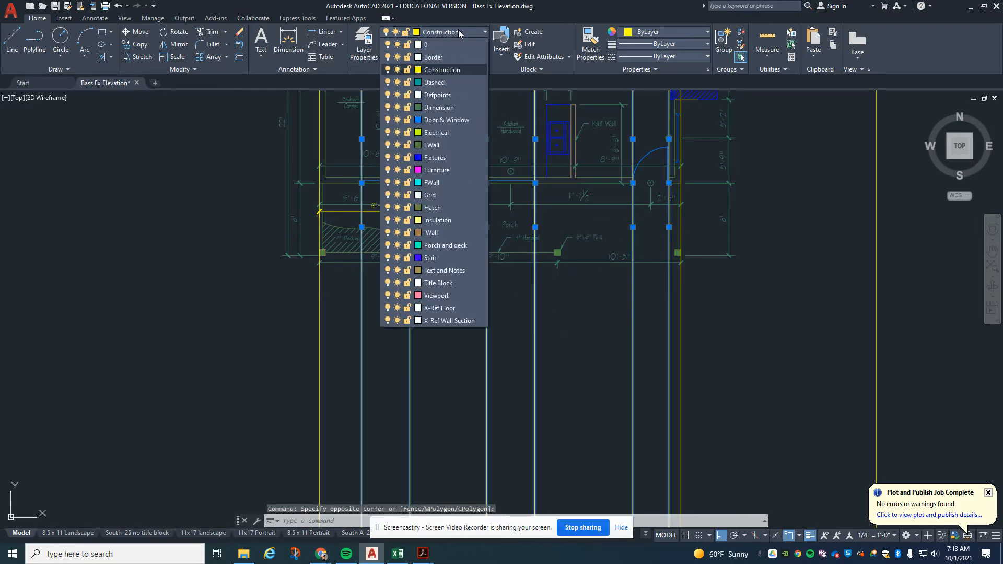
mouse_move(439, 108)
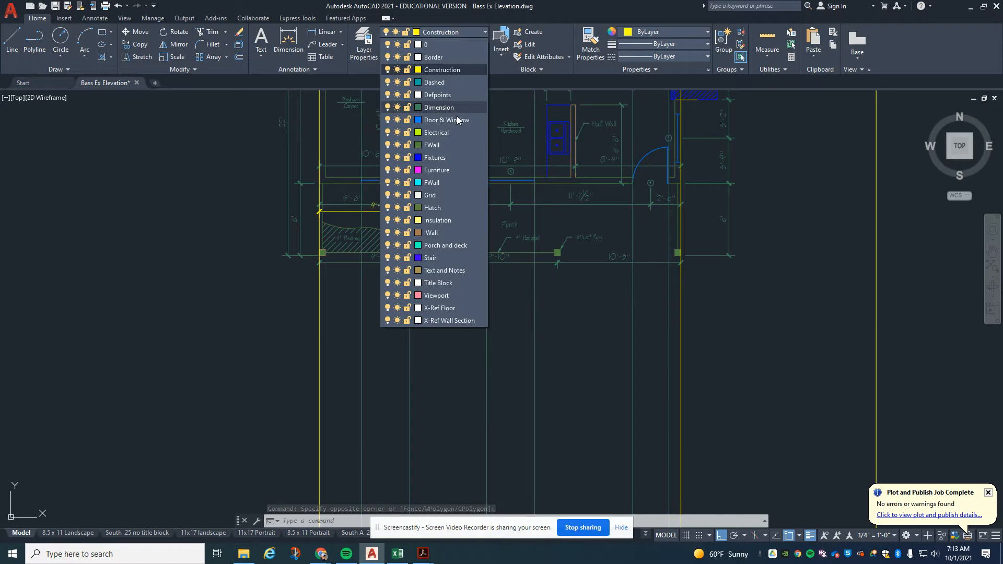
key("Escape")
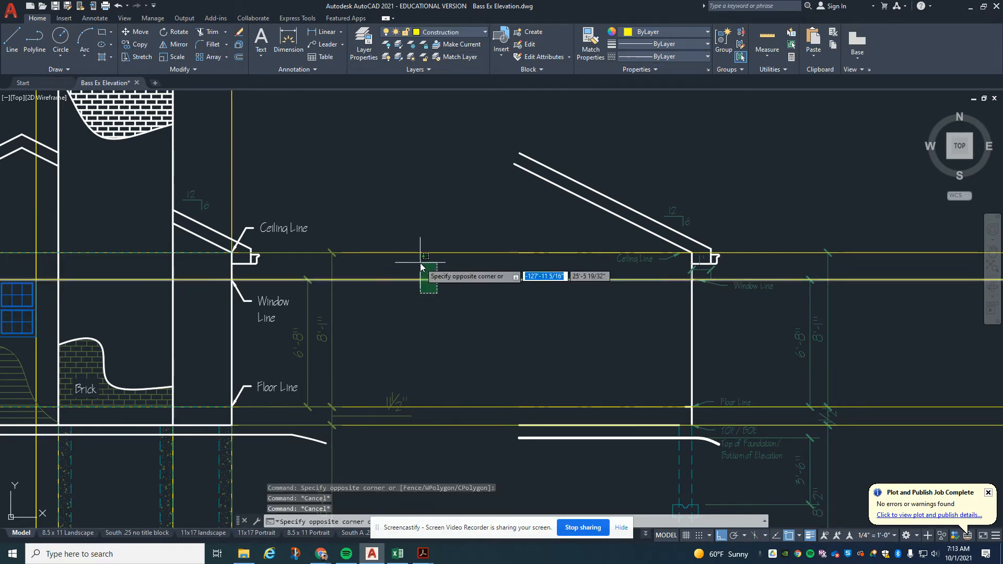
Assign the section's horizontal window-height construction line to the Door & Window layer
left_click(485, 32)
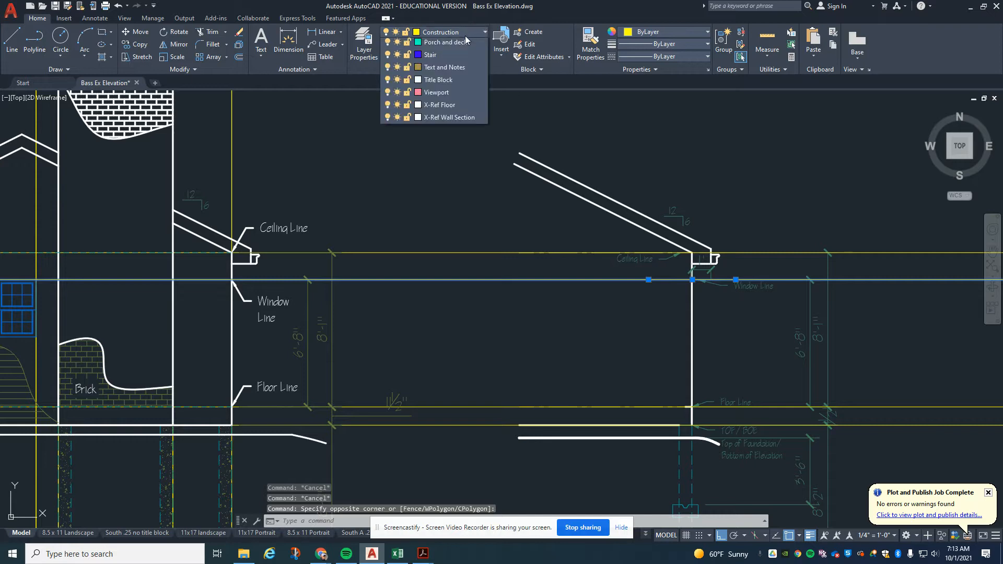
left_click(448, 32)
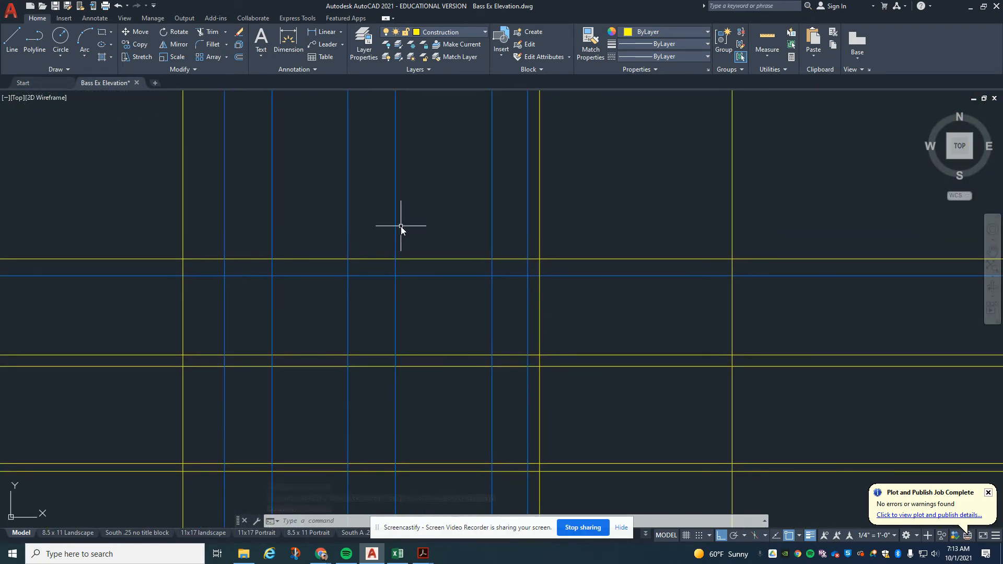
mouse_move(232, 128)
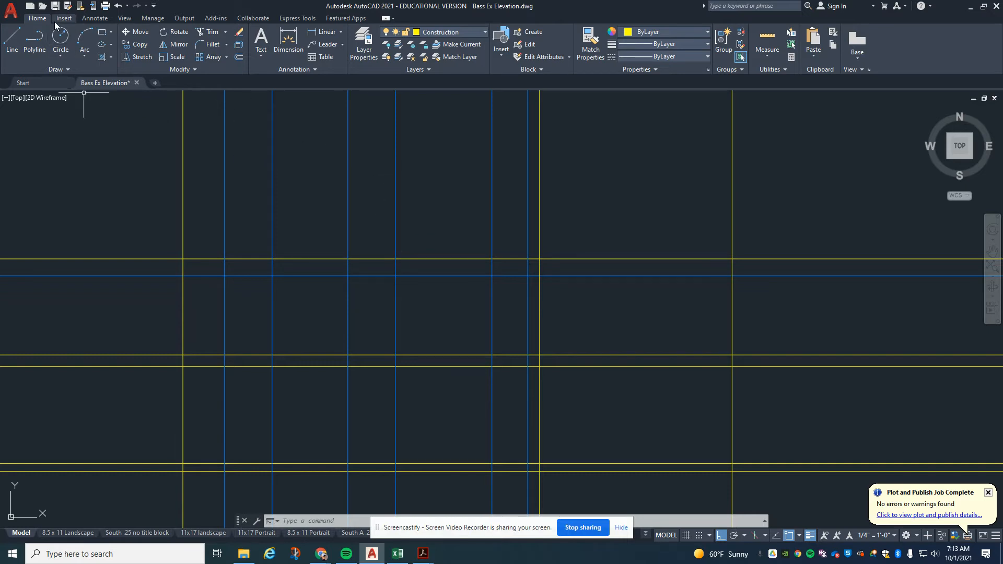
Insert the 24x36 double-hung window block and place it on Door & Window
left_click(63, 17)
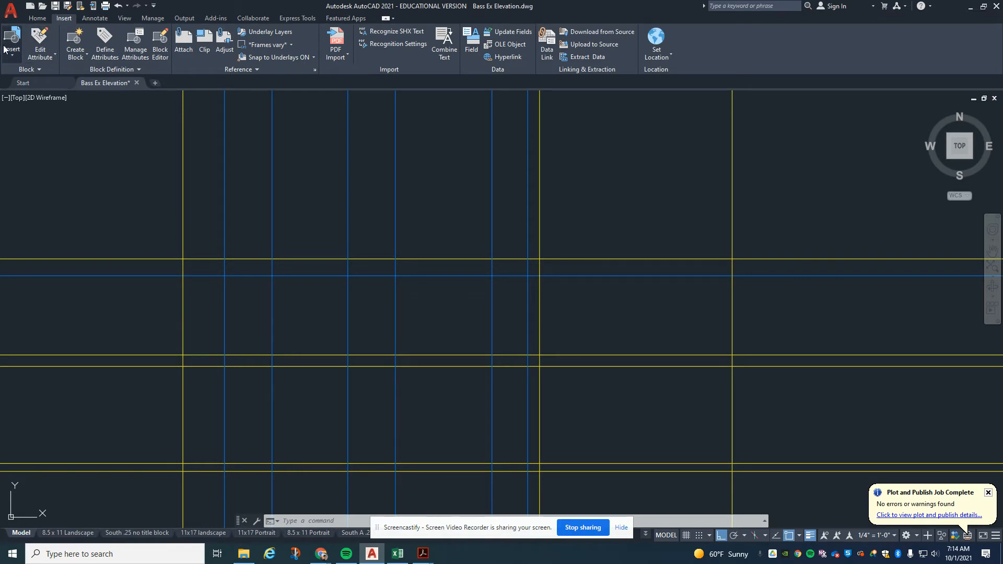
left_click(11, 42)
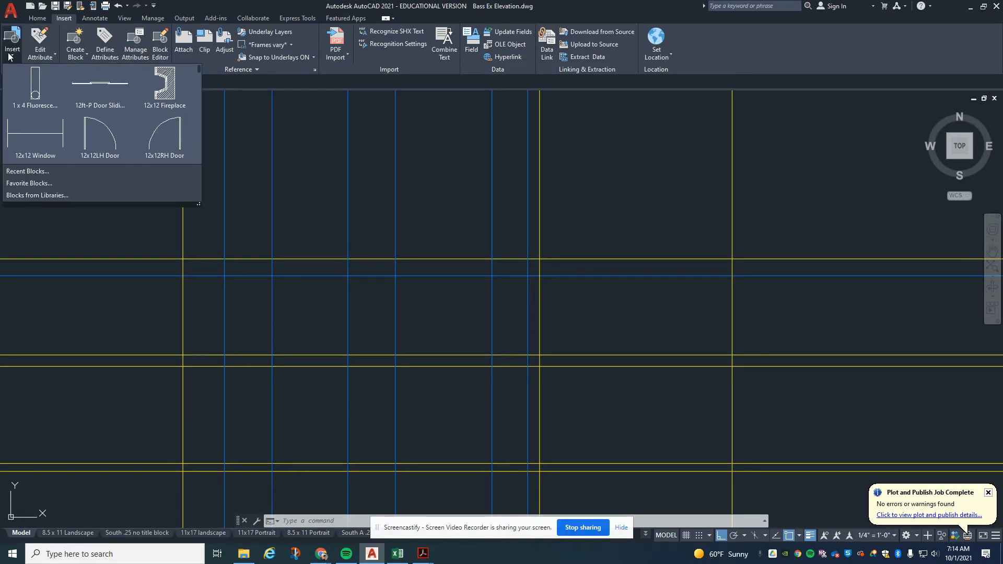
scroll("down", 3)
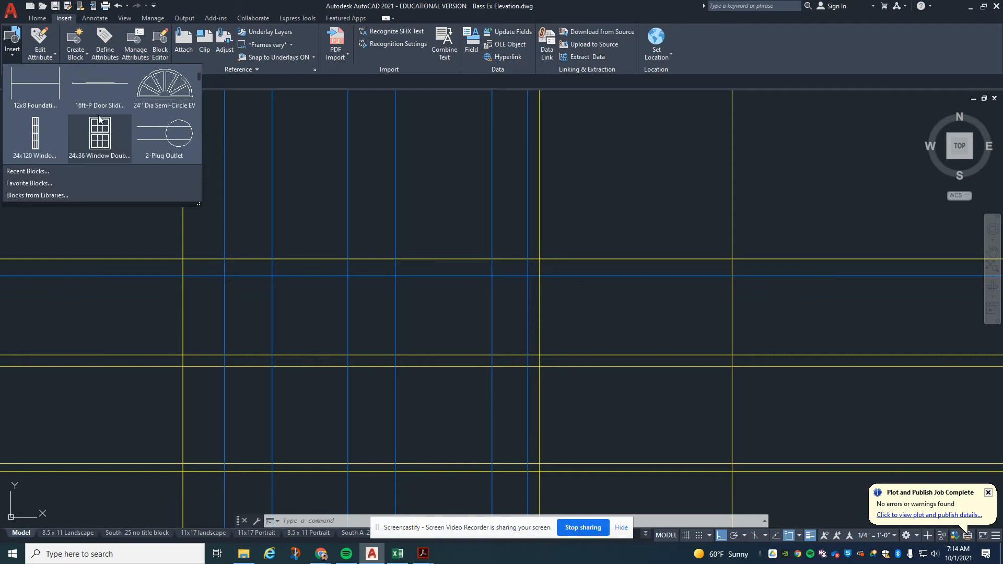
left_click(99, 139)
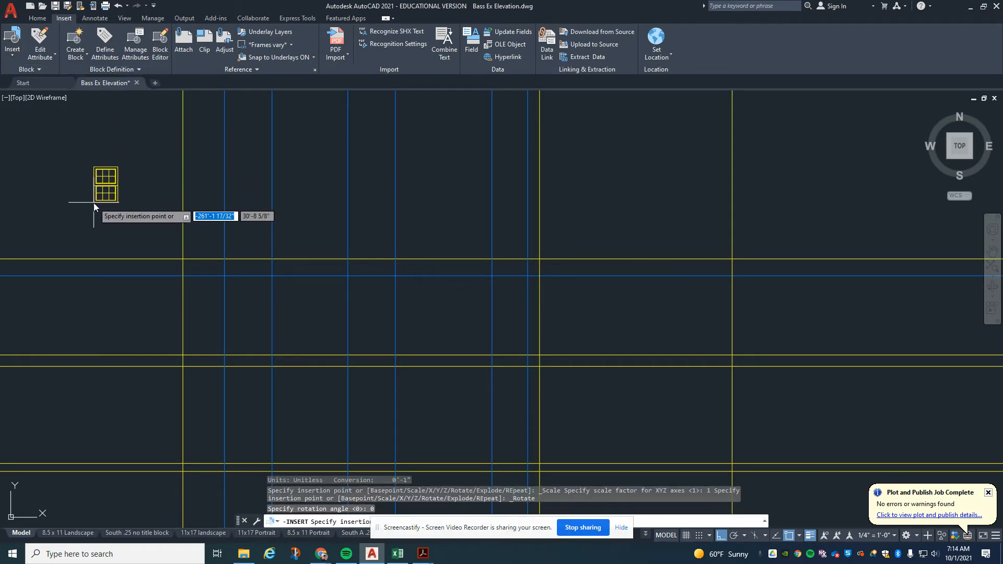
key("Escape")
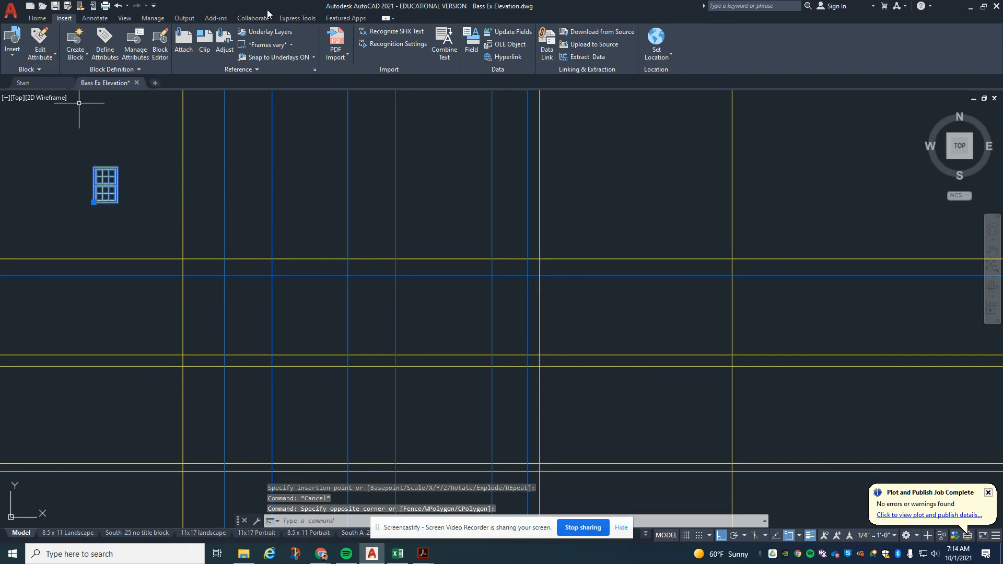
left_click(37, 17)
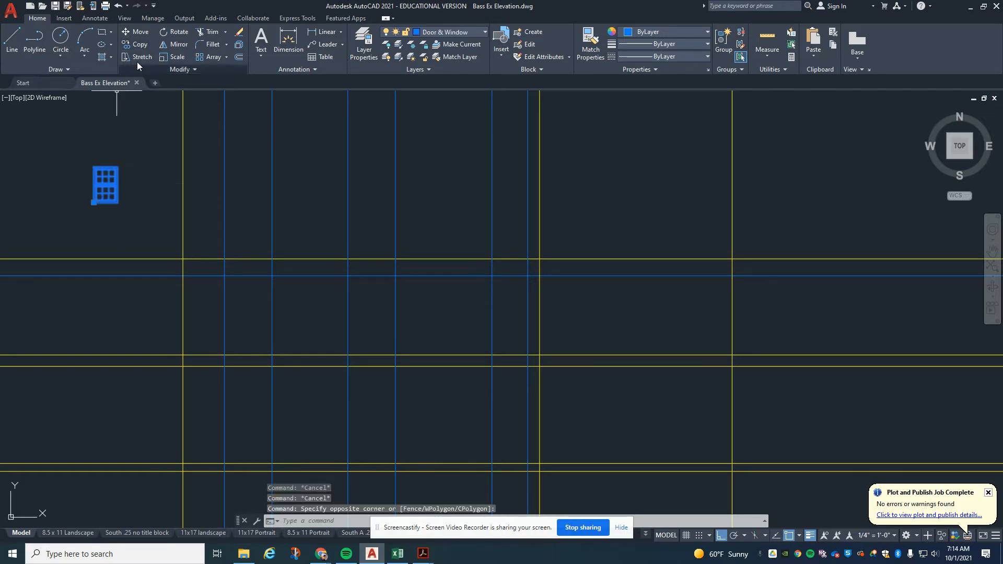
Copy the window from its corner onto the construction lines, forming side-by-side pairs
left_click(139, 44)
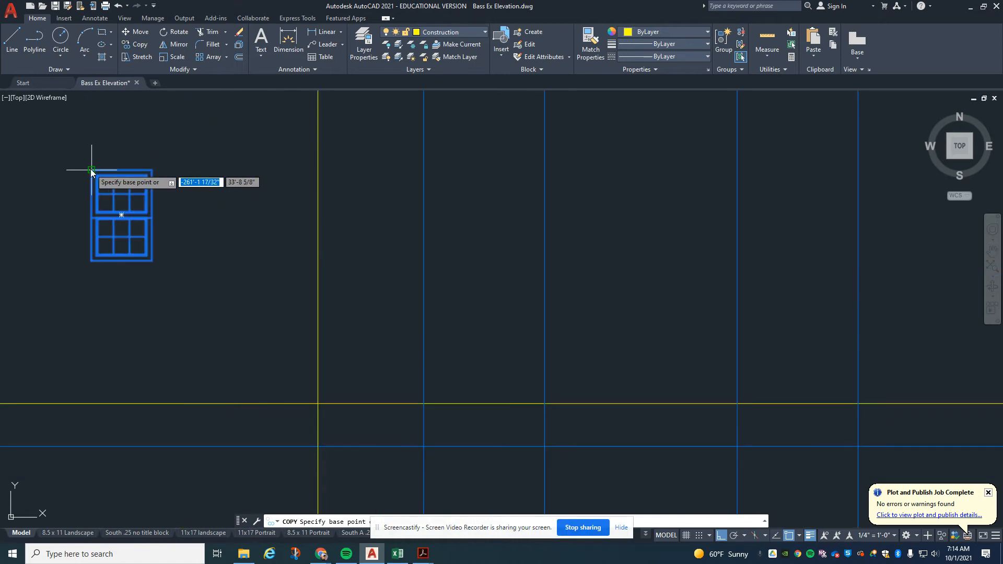
left_click(91, 169)
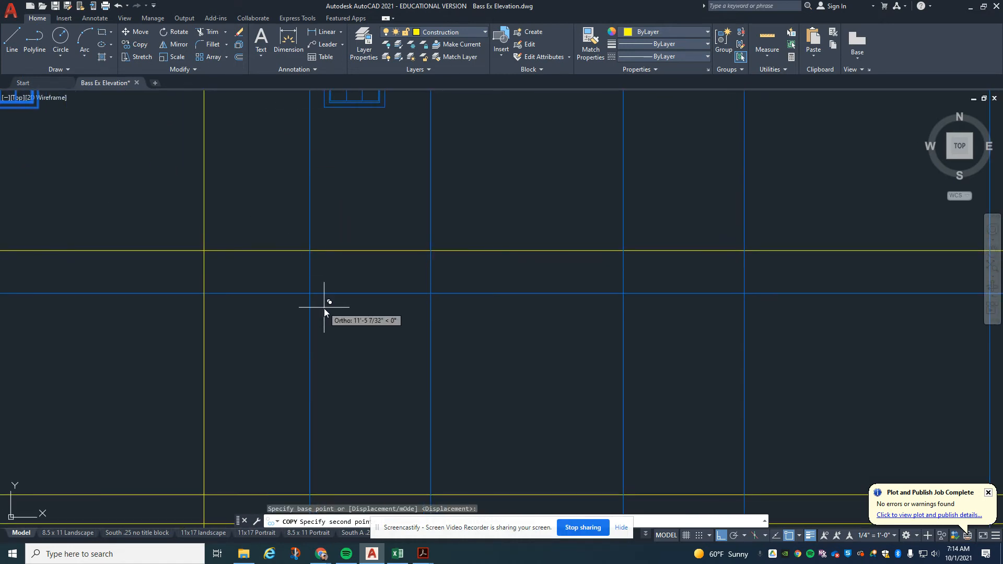
left_click(323, 305)
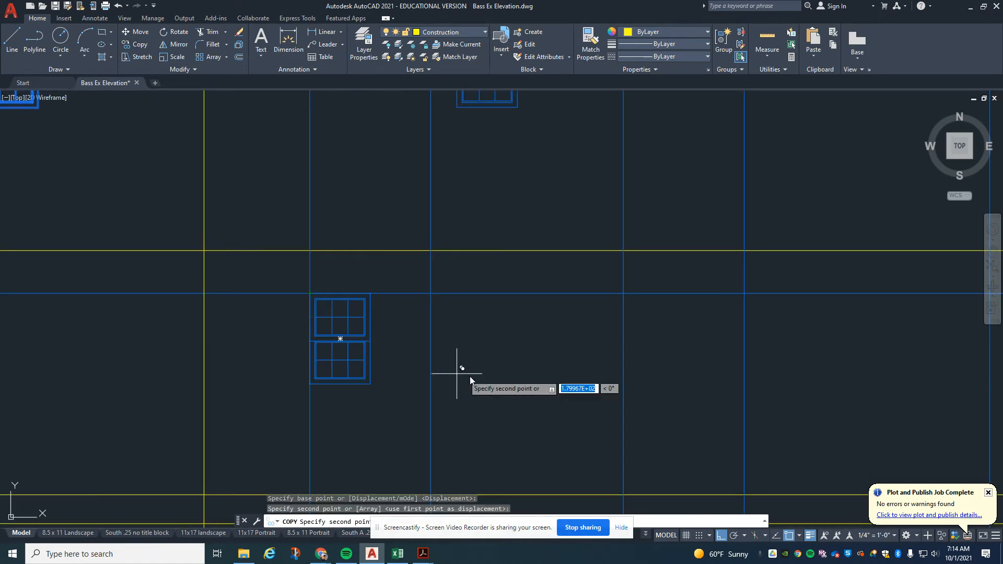
left_click(599, 322)
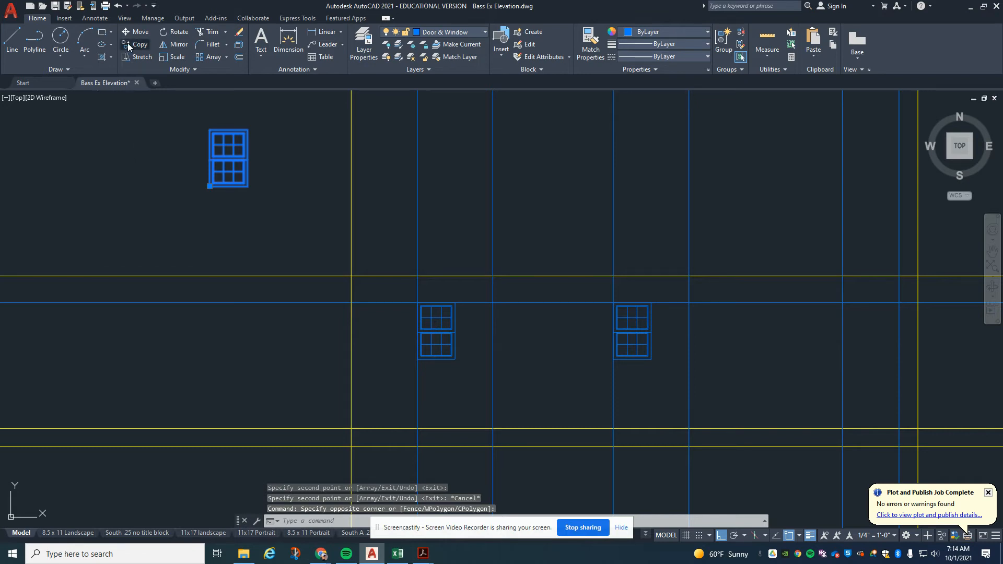
left_click(136, 44)
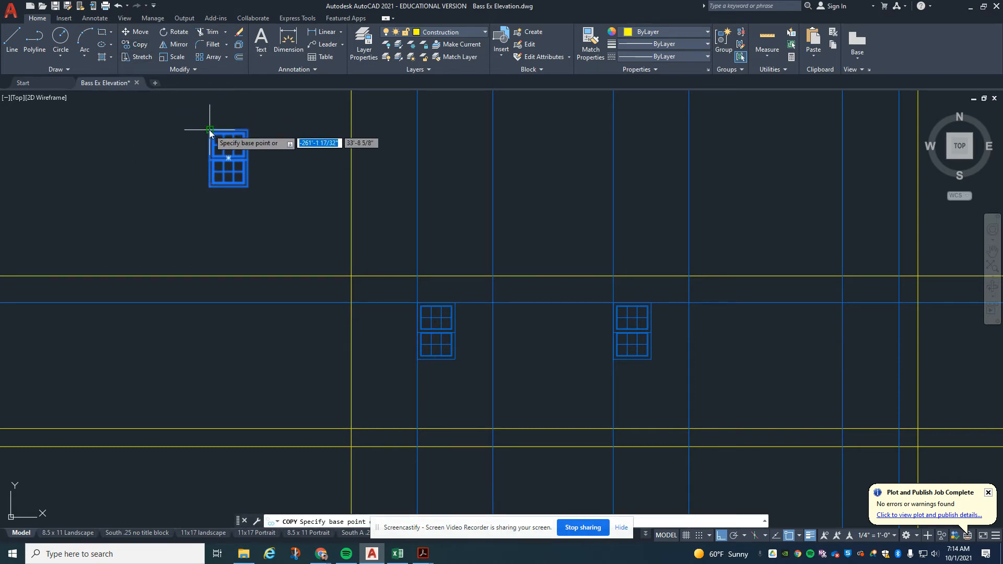
left_click(210, 128)
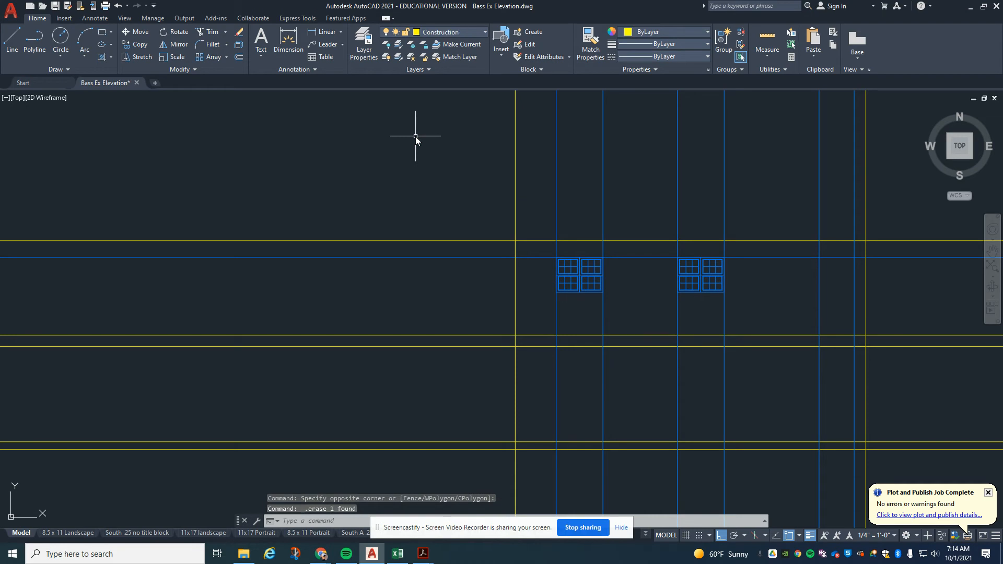
Insert the six-panel door block on the floor line and assign it to Door & Window
left_click(60, 50)
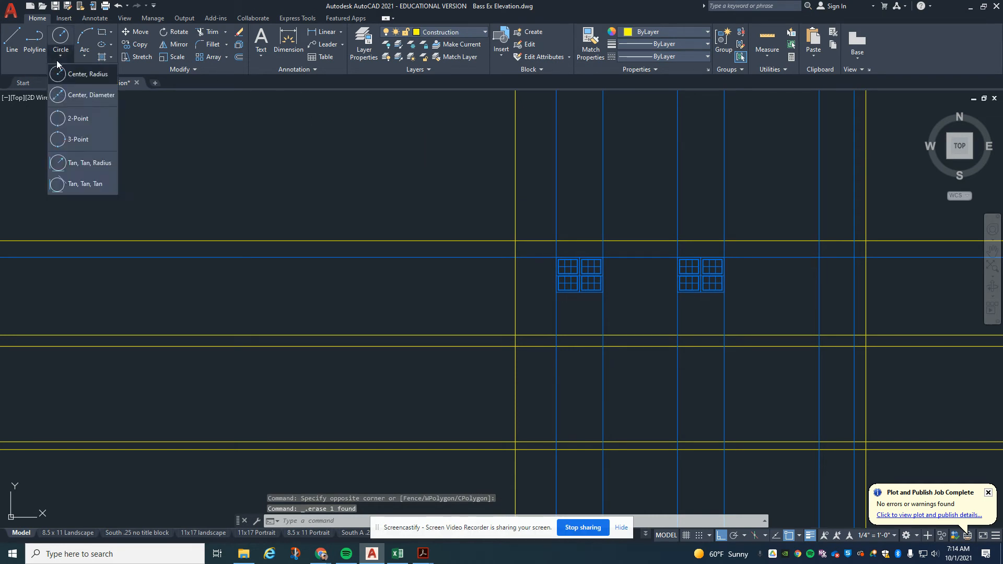
left_click(62, 18)
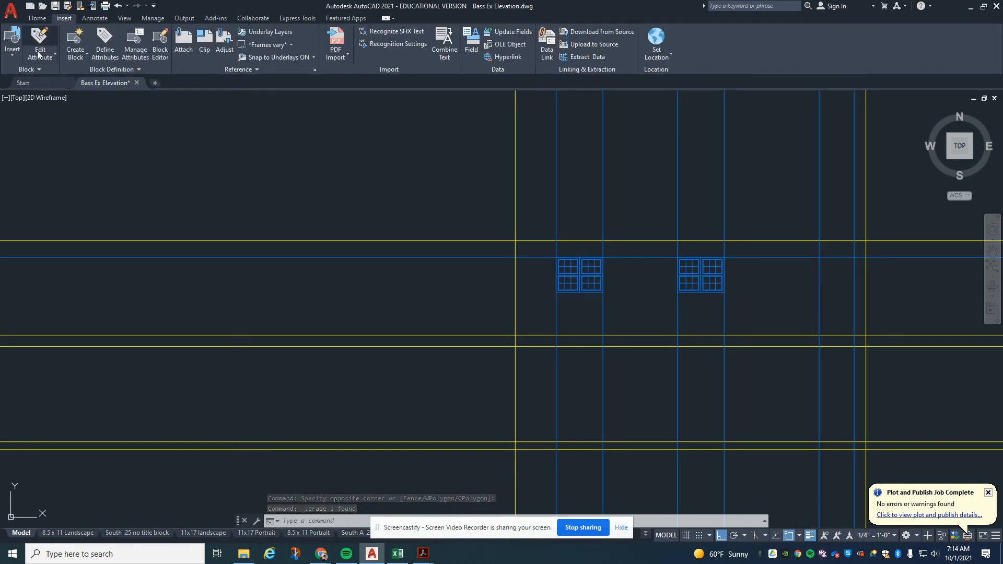
left_click(12, 41)
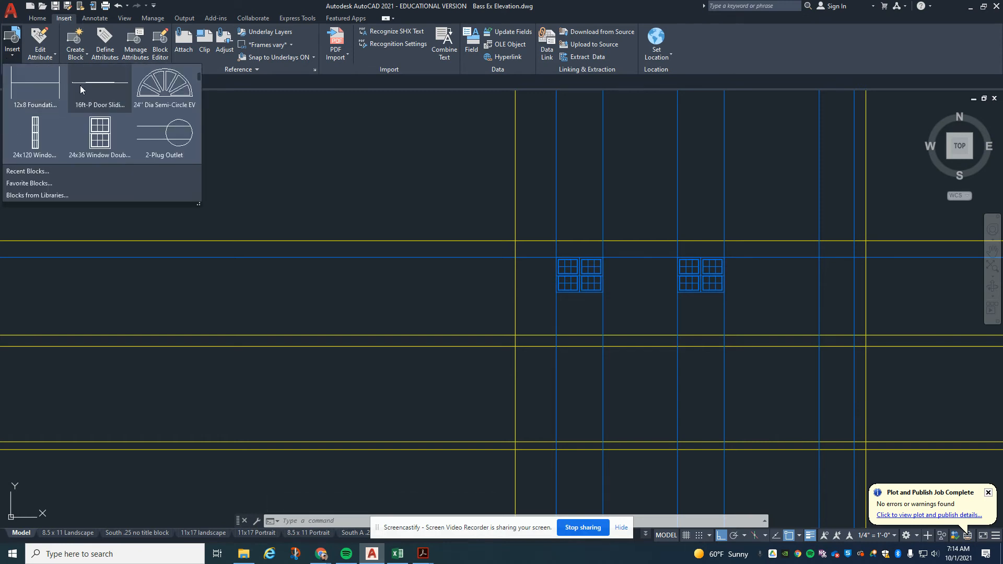
scroll("down", 3)
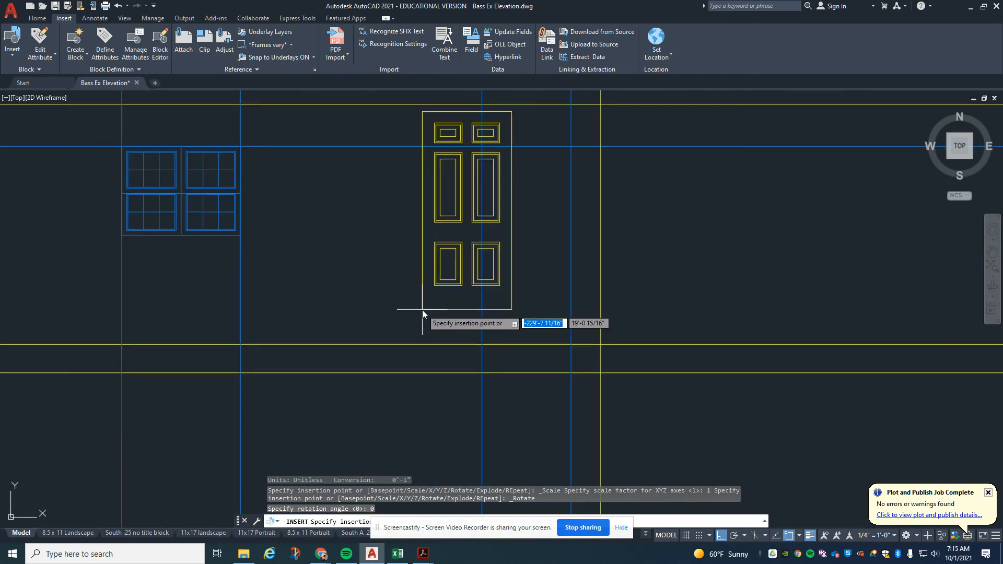
mouse_move(483, 350)
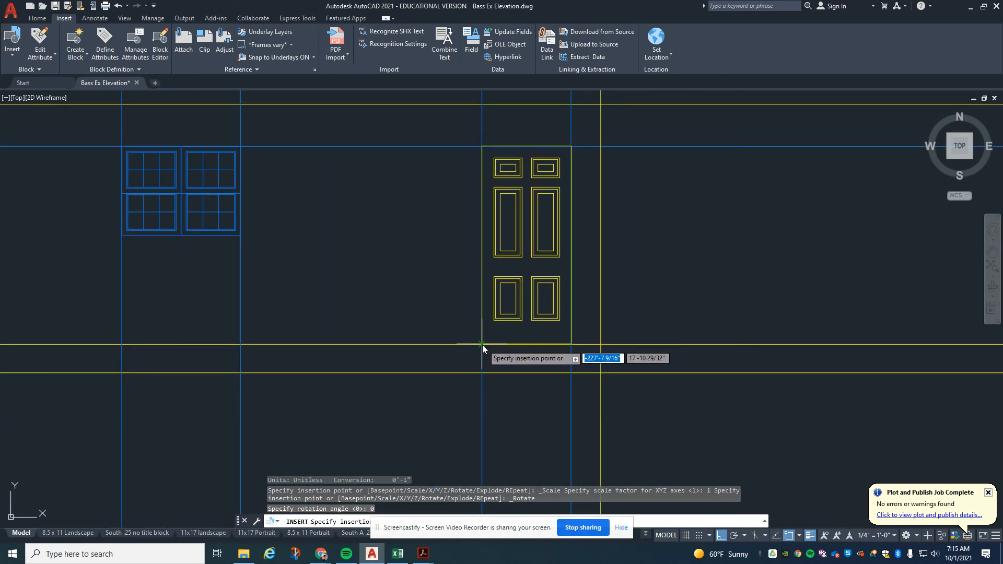
key("Escape")
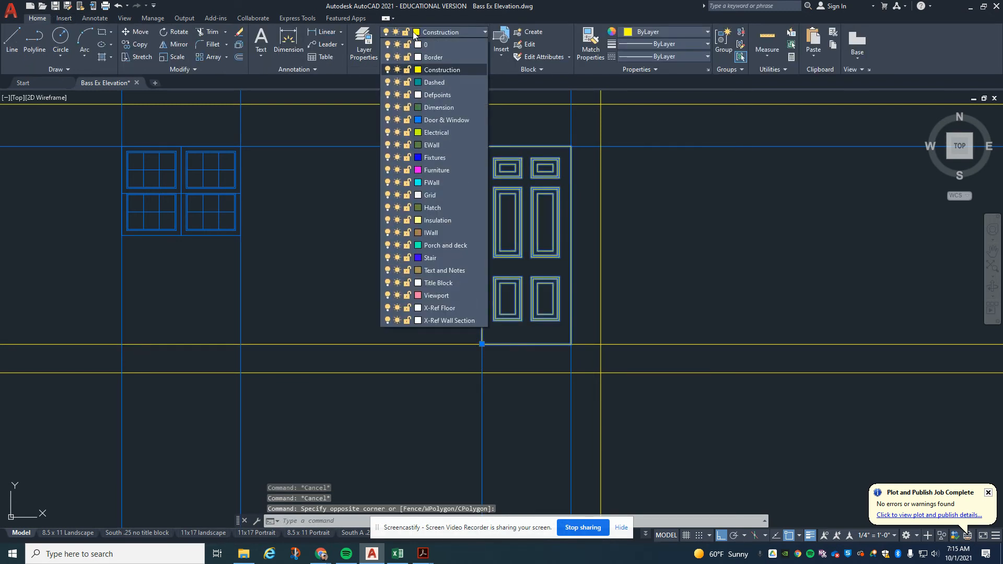
left_click(446, 120)
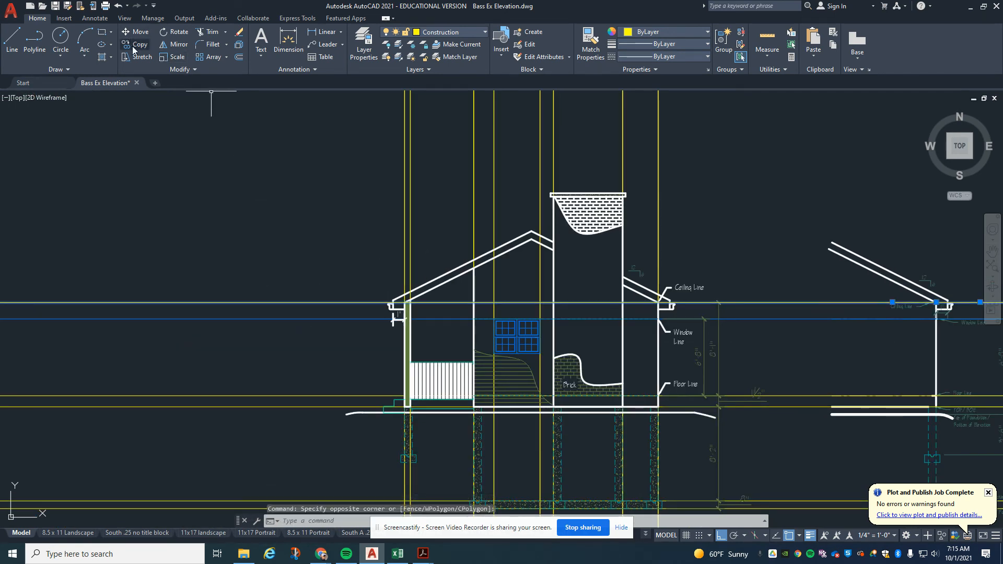
Copy the horizontal construction line, then scroll toward the floor plan above the elevation
left_click(139, 44)
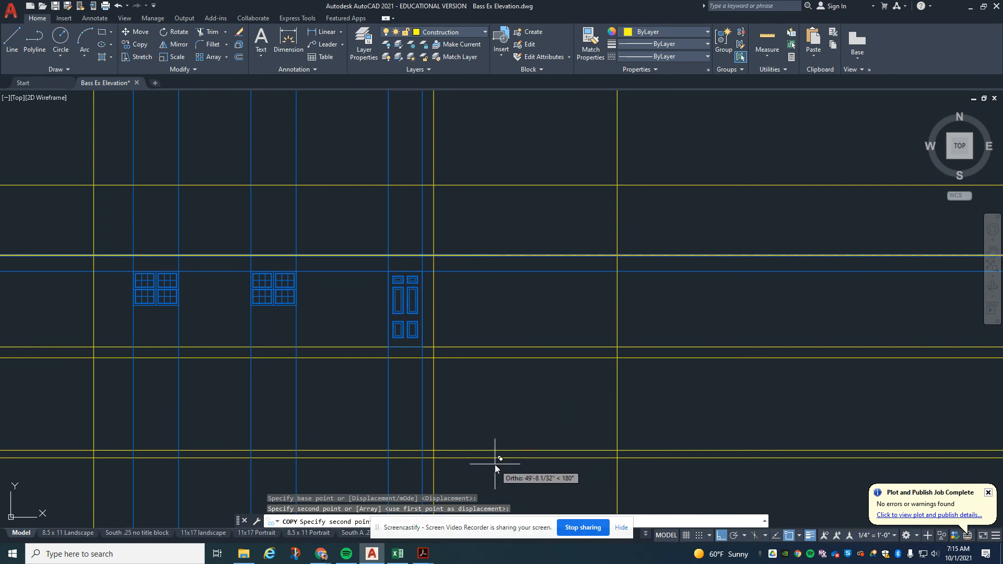
mouse_move(491, 339)
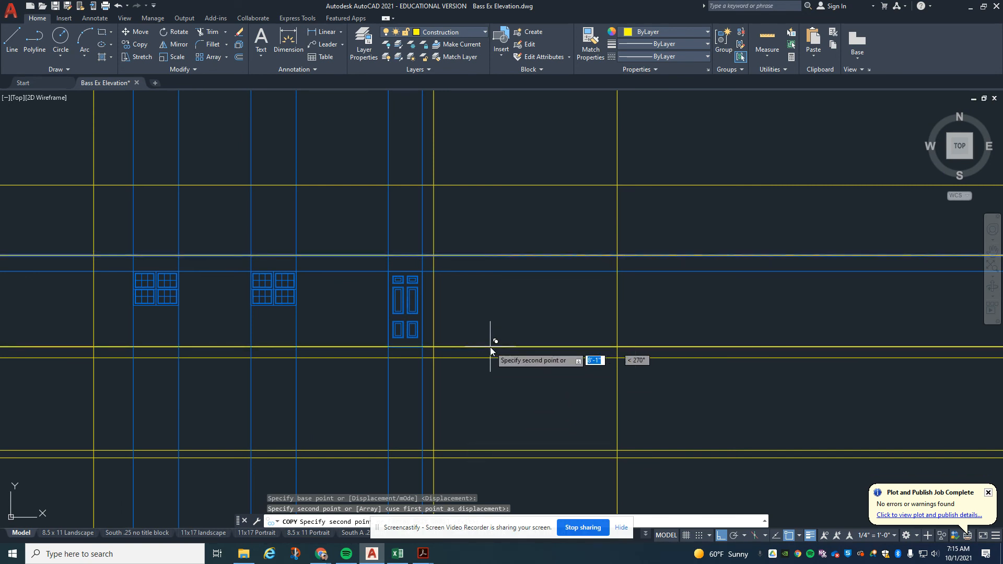
mouse_move(492, 185)
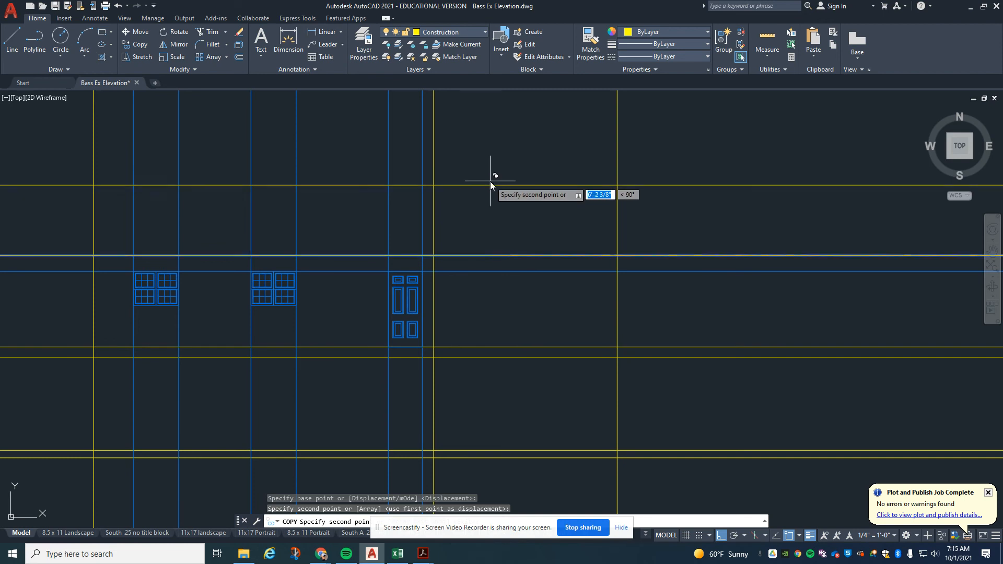
mouse_move(480, 211)
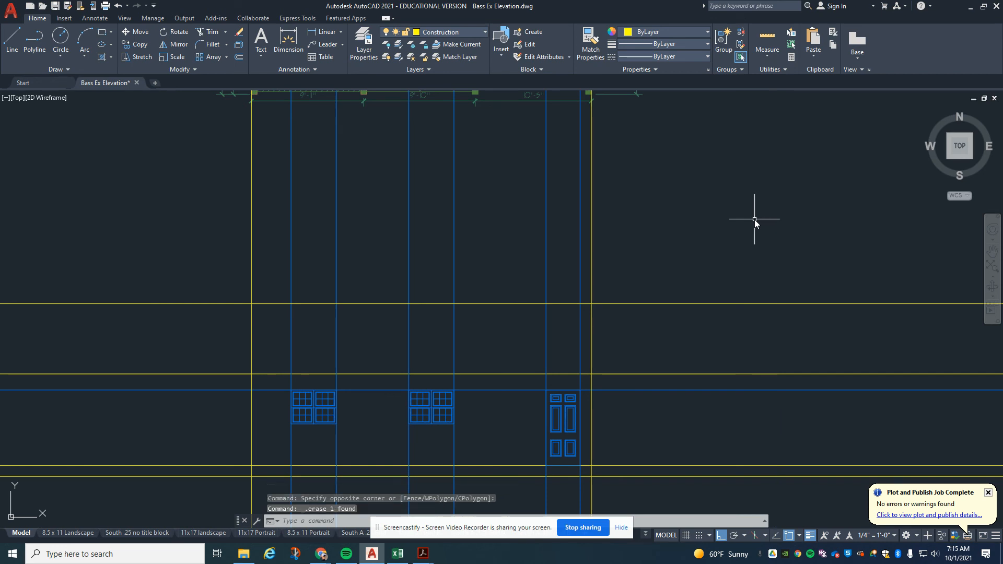
scroll("down", 3)
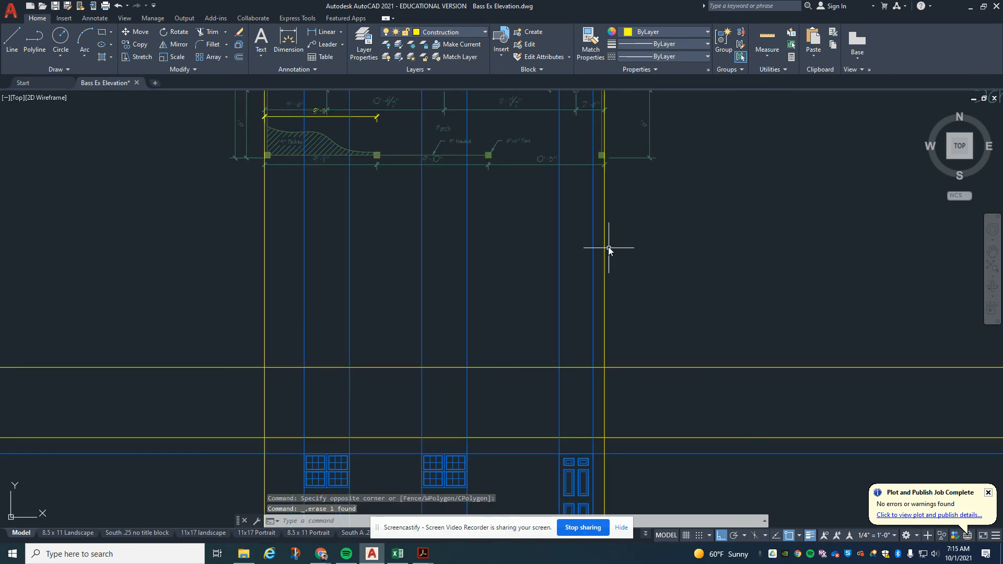
mouse_move(564, 264)
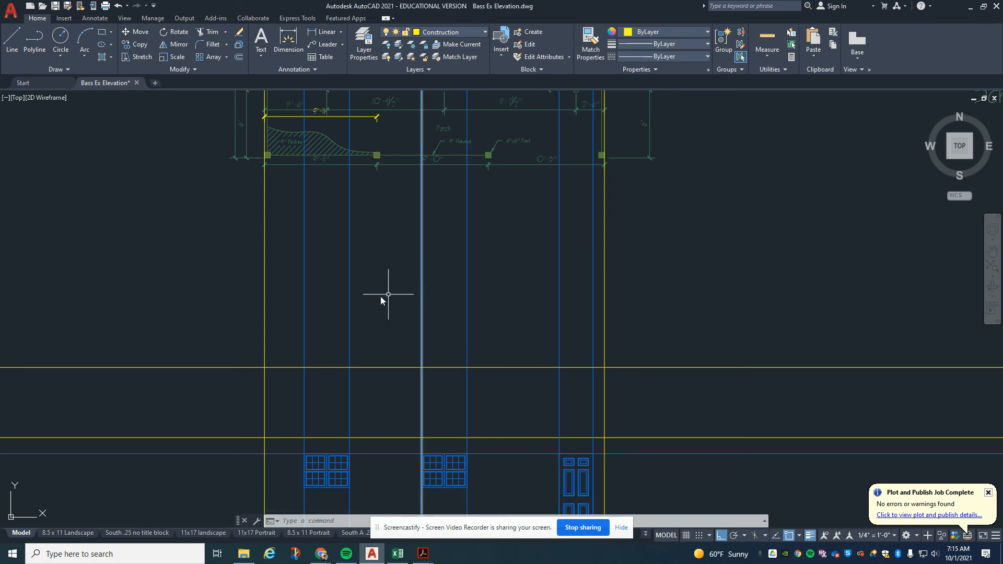
mouse_move(257, 322)
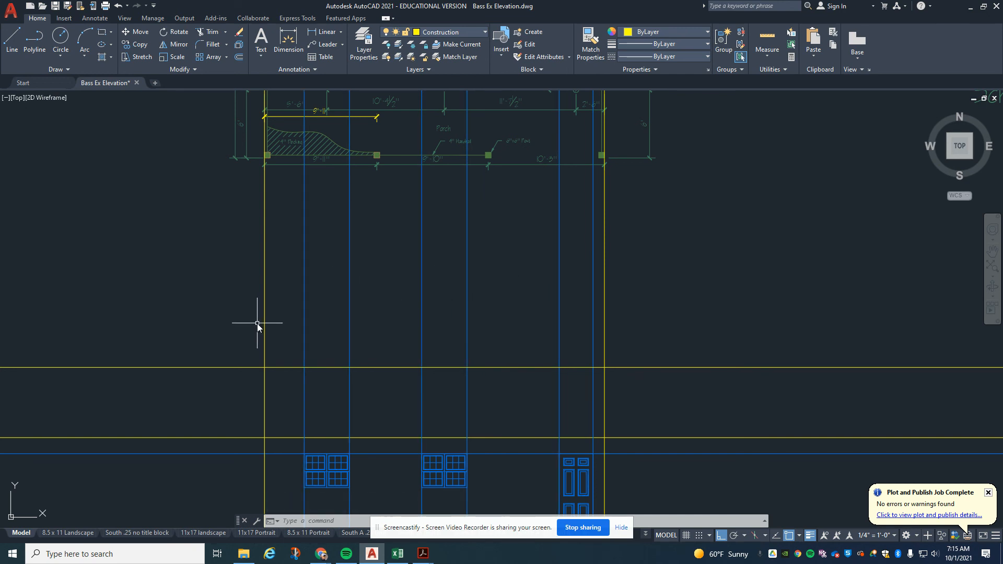